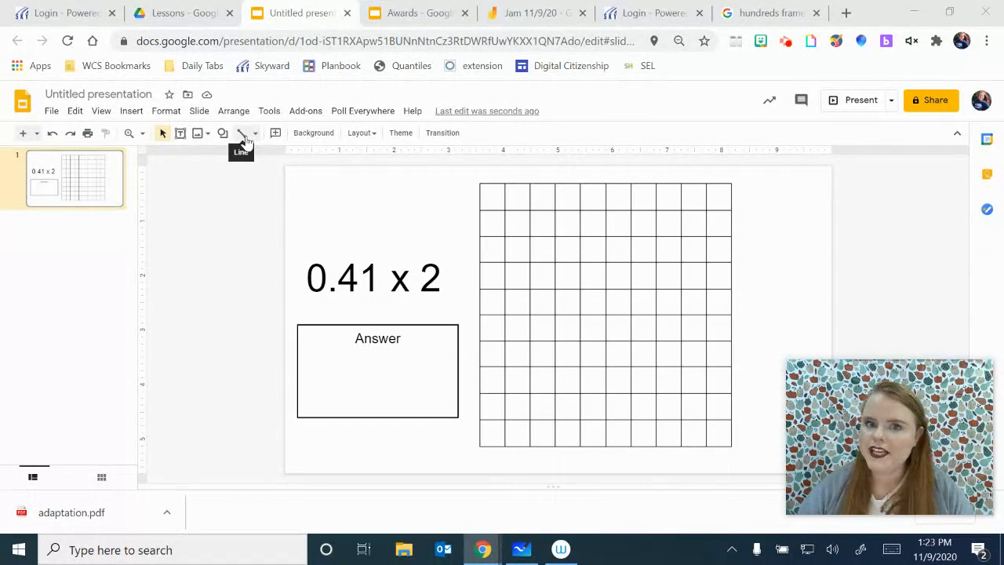
Step: Draw a vertical line from top to bottom of the grid's first column
{"action": "left_click", "coordinate": [243, 133]}
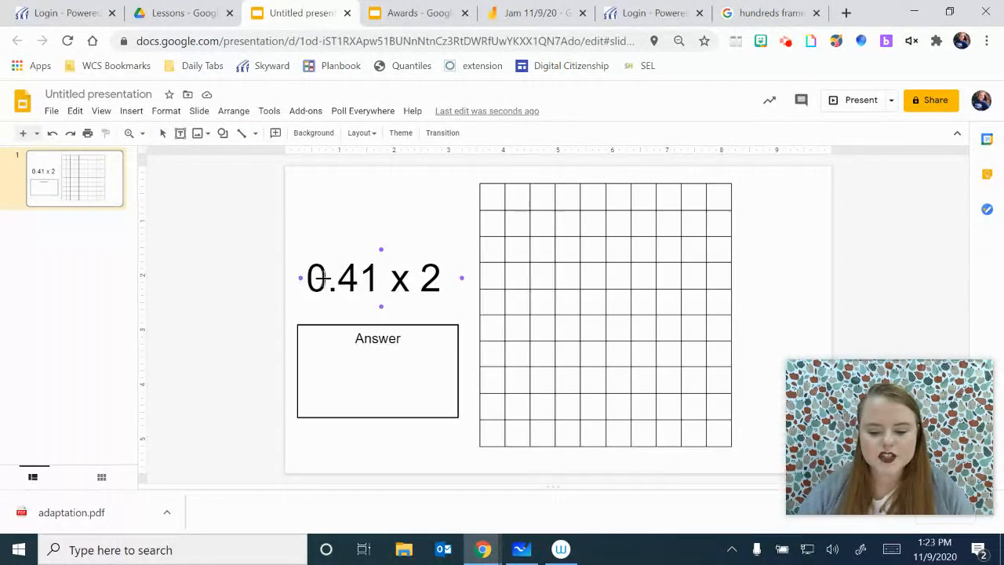
{"action": "left_click_drag", "start_coordinate": [493, 203], "coordinate": [504, 461]}
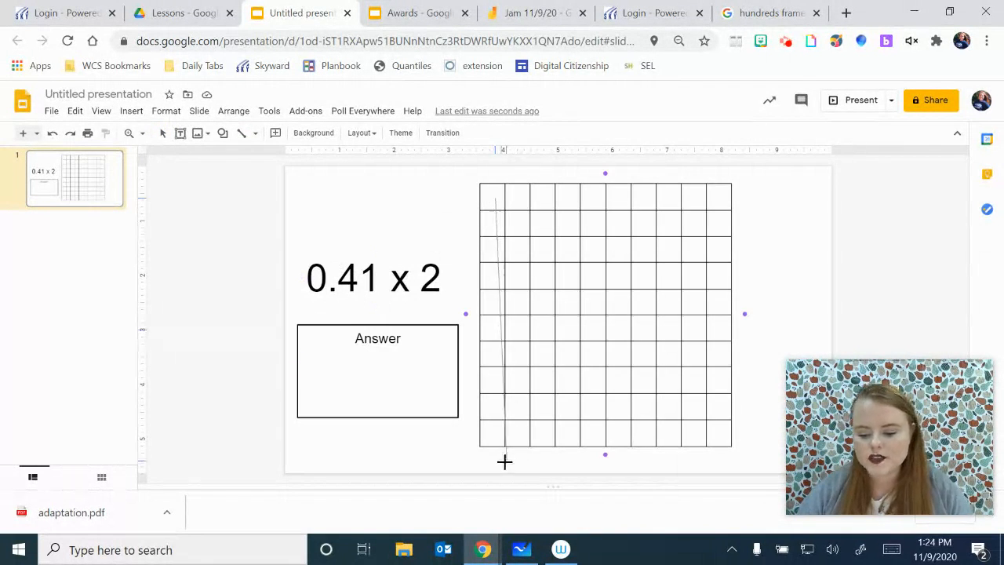
{"action": "left_click_drag", "start_coordinate": [494, 198], "coordinate": [494, 430]}
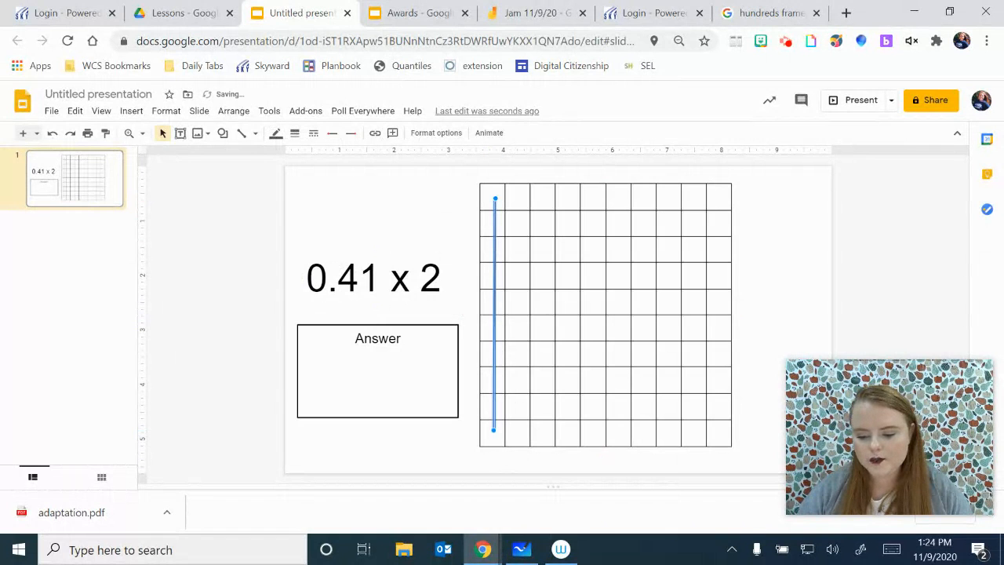
{"action": "mouse_move", "coordinate": [312, 150]}
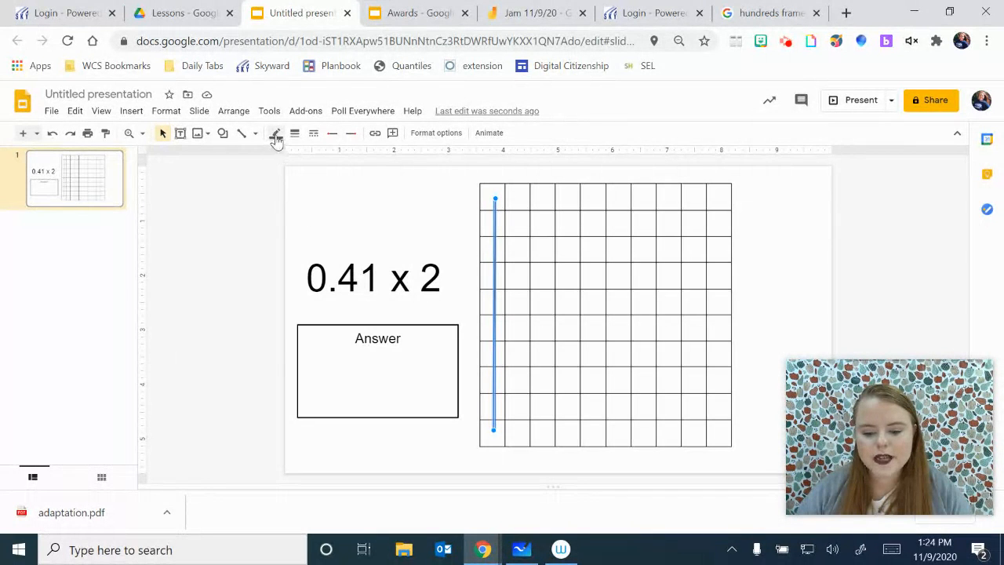
Step: Color the first-column line blue and open its line weight choices
{"action": "left_click", "coordinate": [276, 132]}
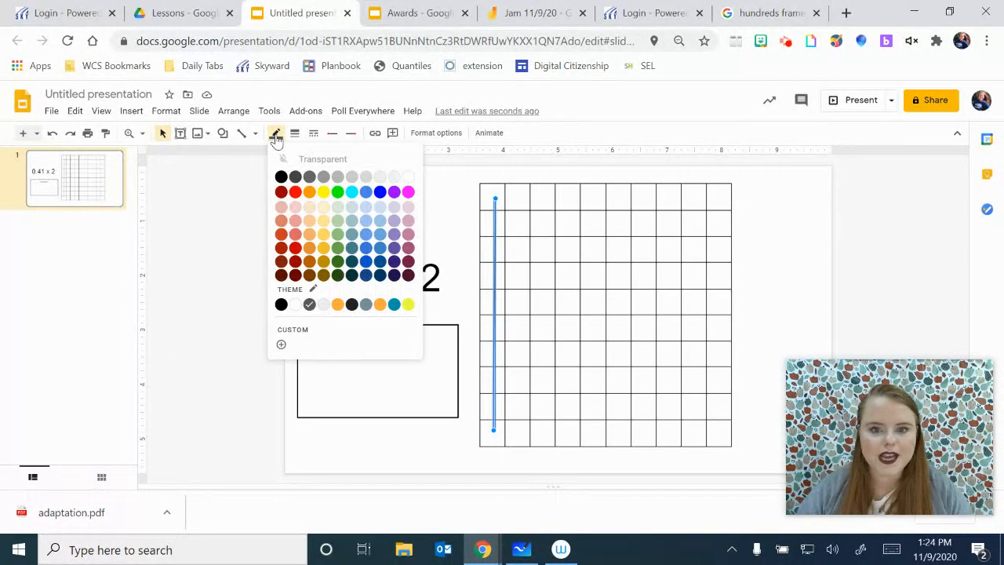
{"action": "left_click", "coordinate": [295, 191]}
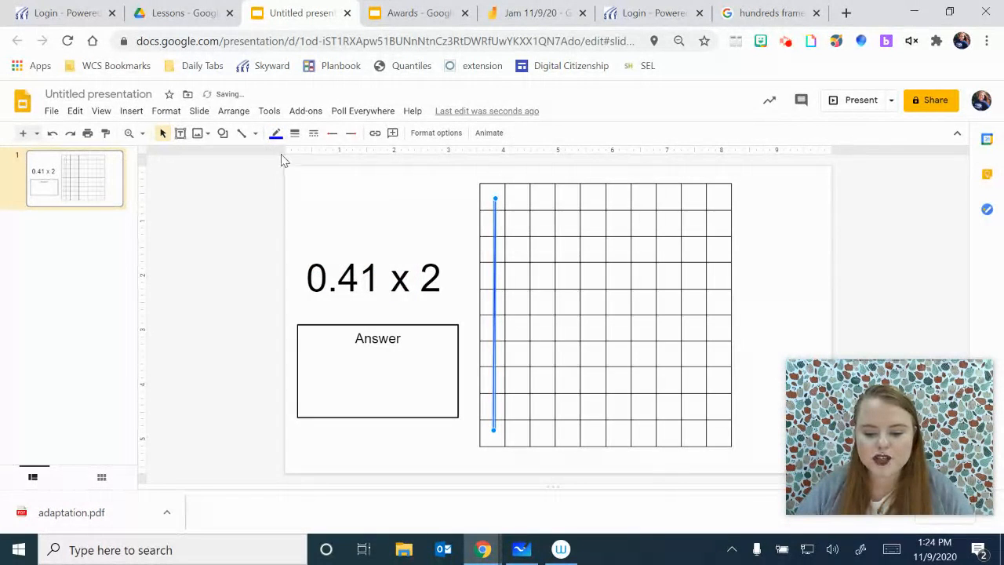
{"action": "left_click", "coordinate": [295, 132]}
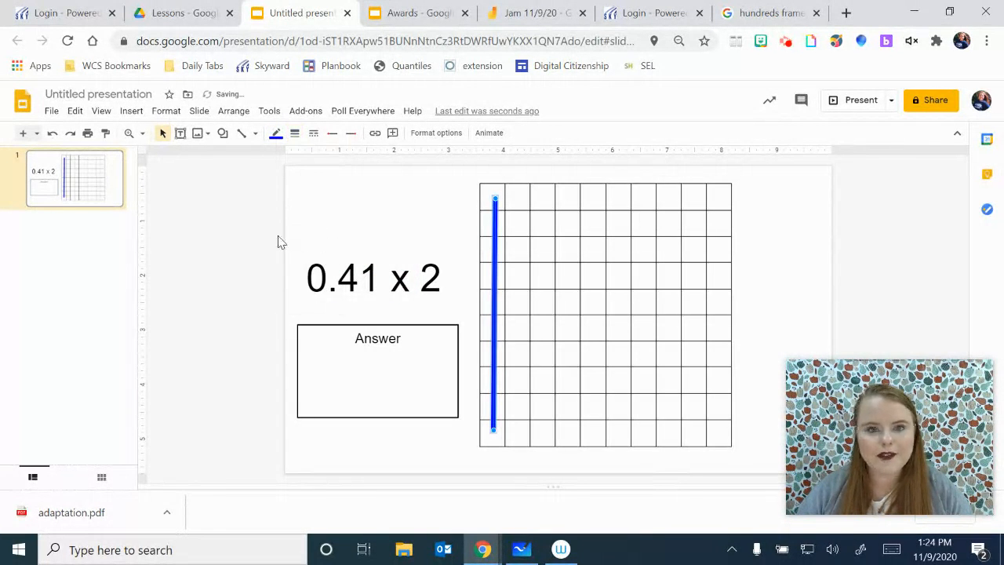
{"action": "left_click", "coordinate": [295, 132]}
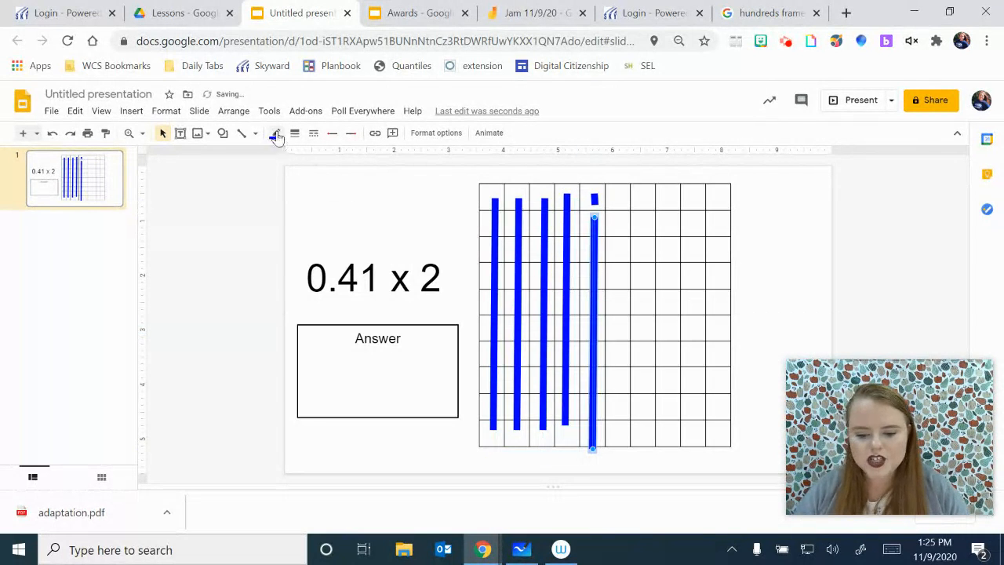
Step: Open the line color choices for the new column-five line
{"action": "left_click", "coordinate": [275, 132]}
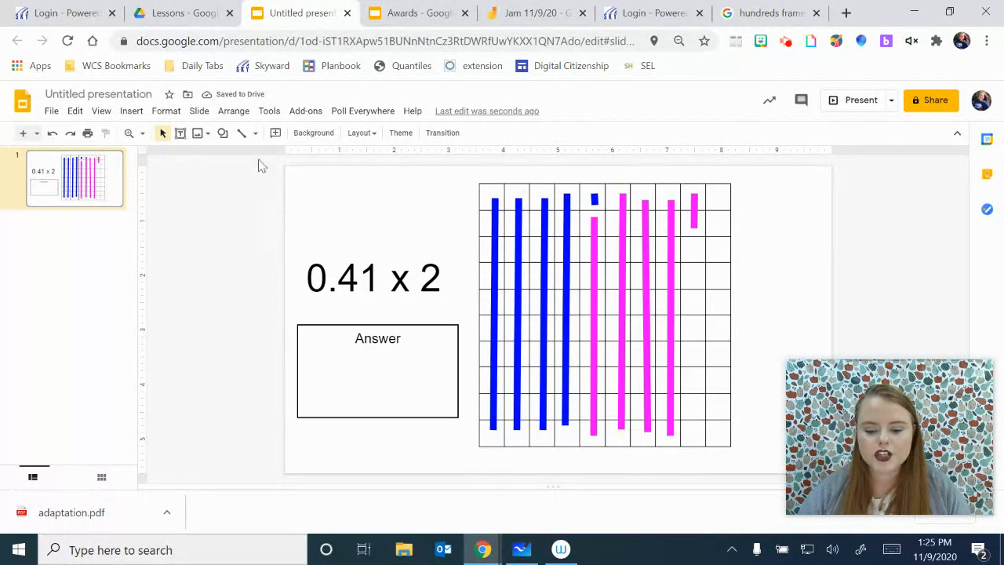
Step: Draw a short diagonal line beside 0.41 x 2, then open color, dash and weight options
{"action": "left_click_drag", "start_coordinate": [238, 213], "coordinate": [298, 269]}
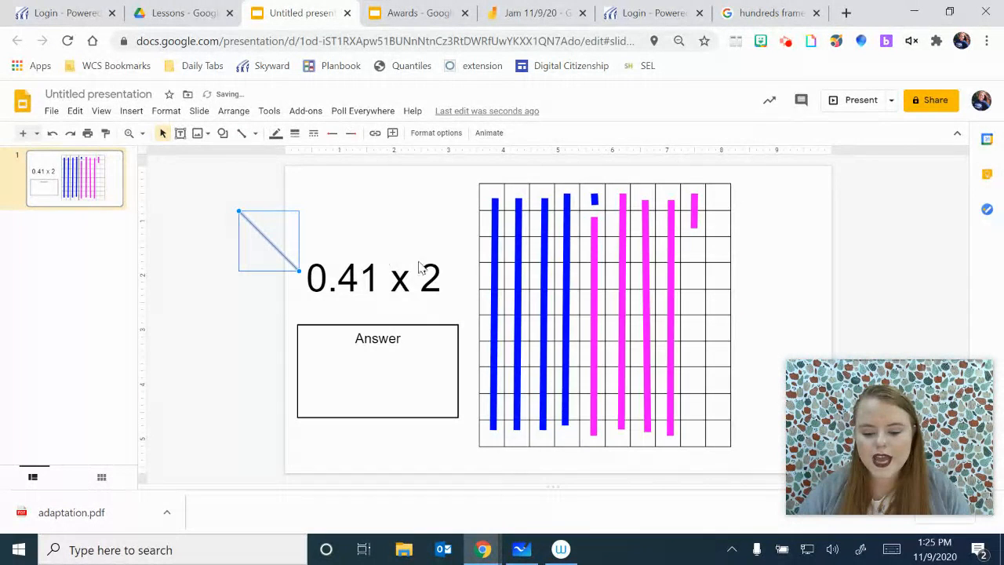
{"action": "left_click", "coordinate": [275, 132]}
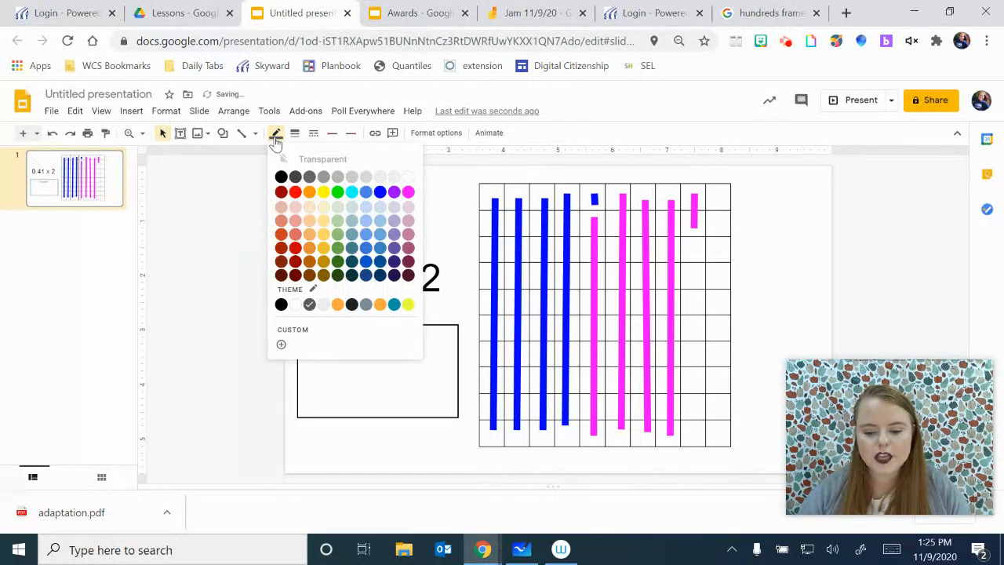
{"action": "left_click", "coordinate": [295, 133]}
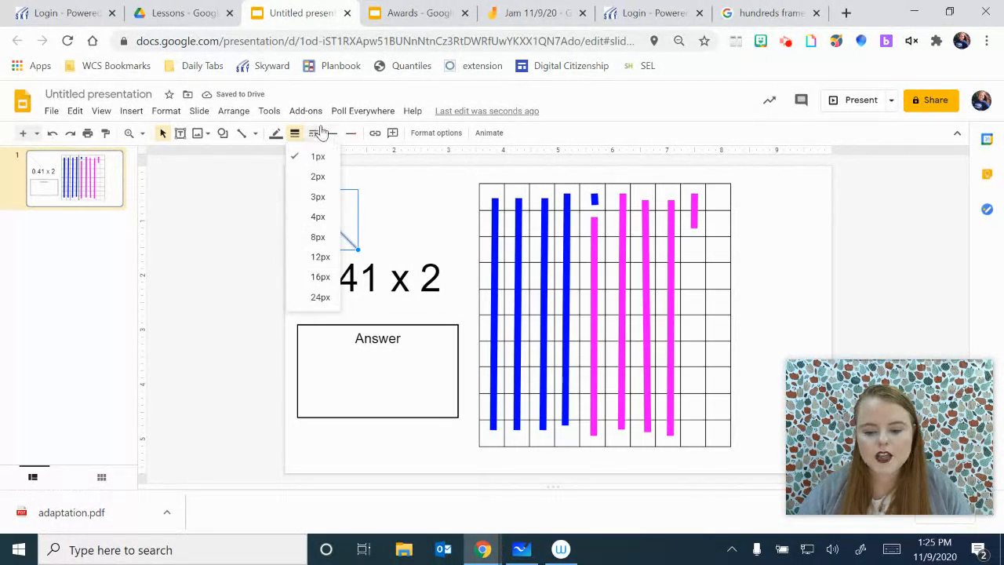
{"action": "left_click", "coordinate": [313, 133]}
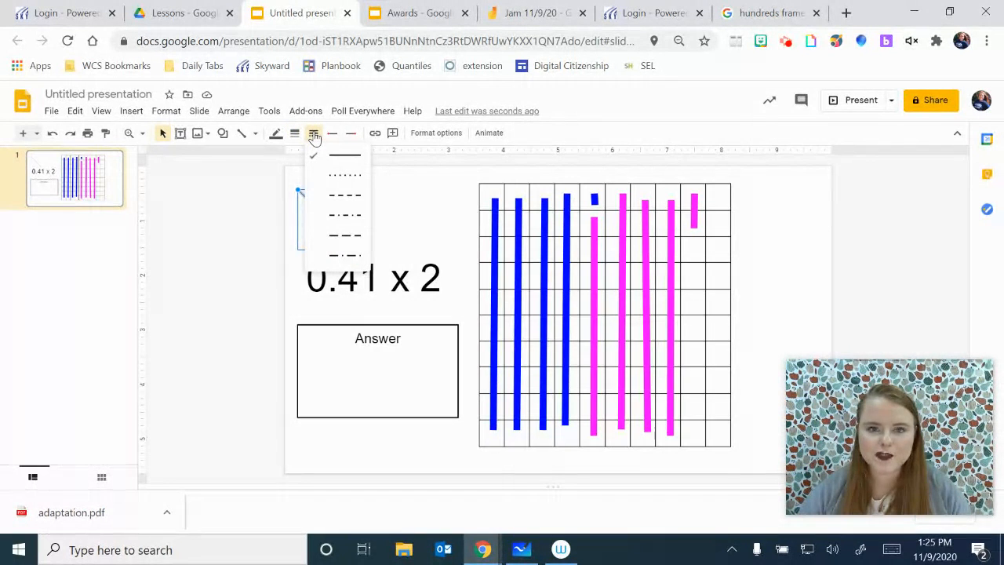
{"action": "left_click", "coordinate": [295, 133]}
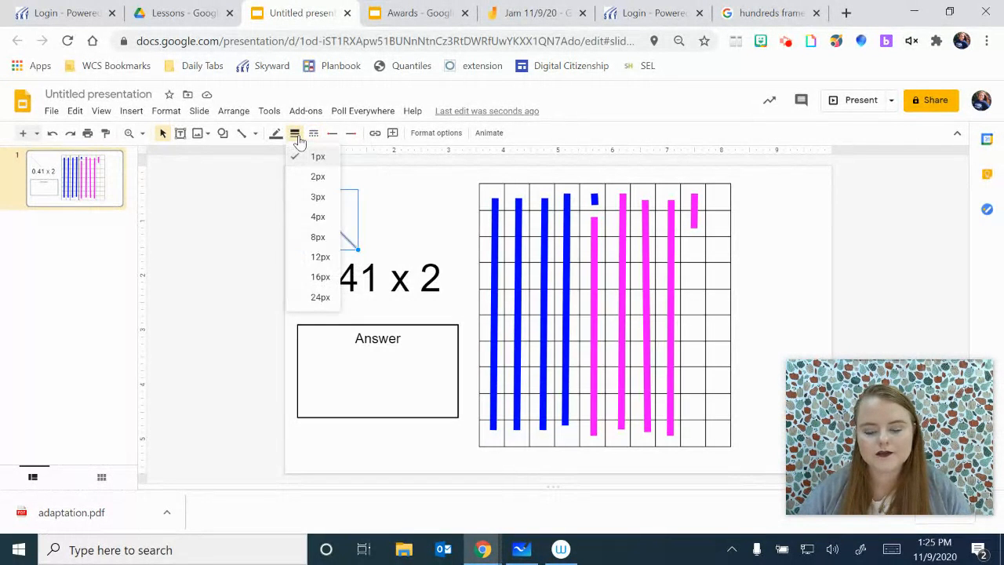